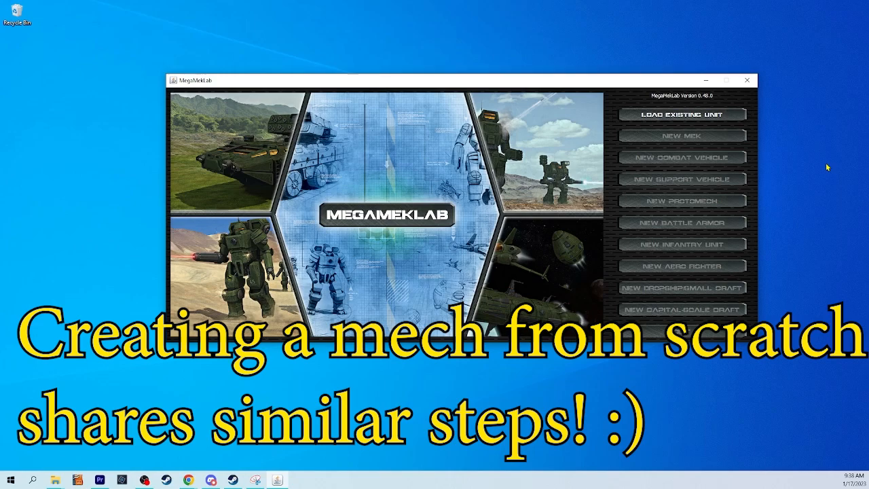
- Filter the unit list by 'war' and load the Warhammer WHM-6R into the editor
{"action": "left_click", "coordinate": [682, 115]}
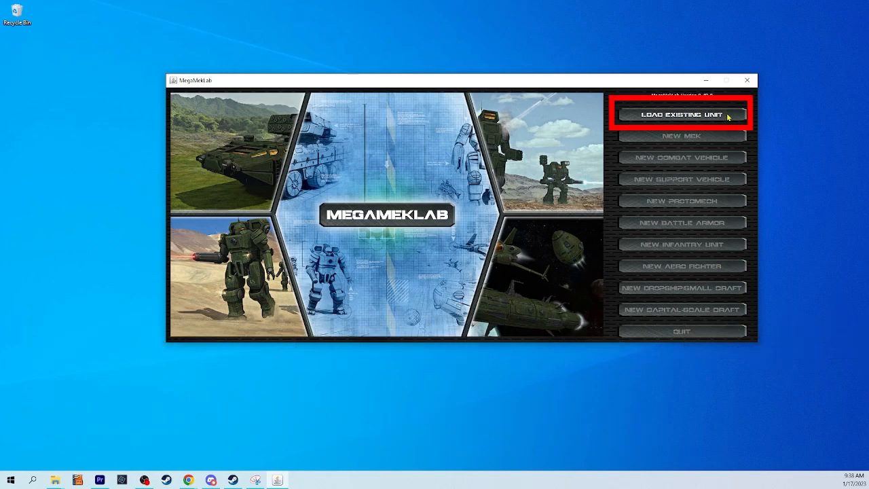
{"action": "left_click", "coordinate": [682, 114]}
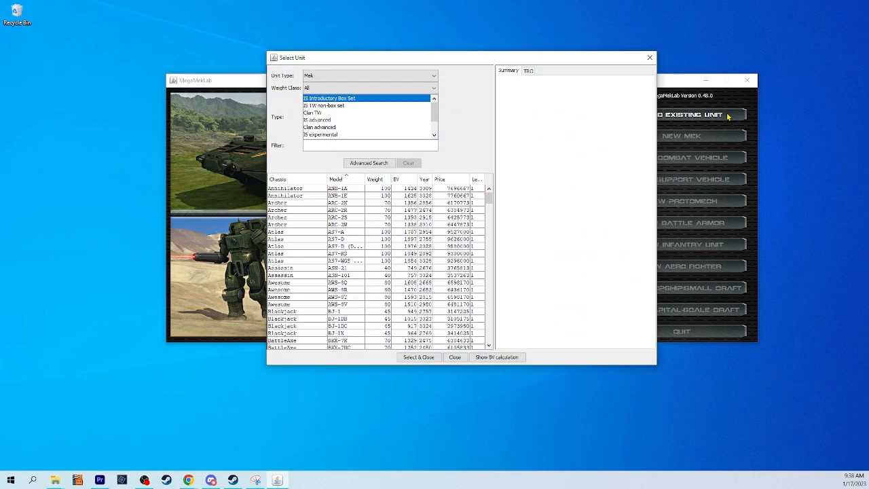
{"action": "type", "text": "war"}
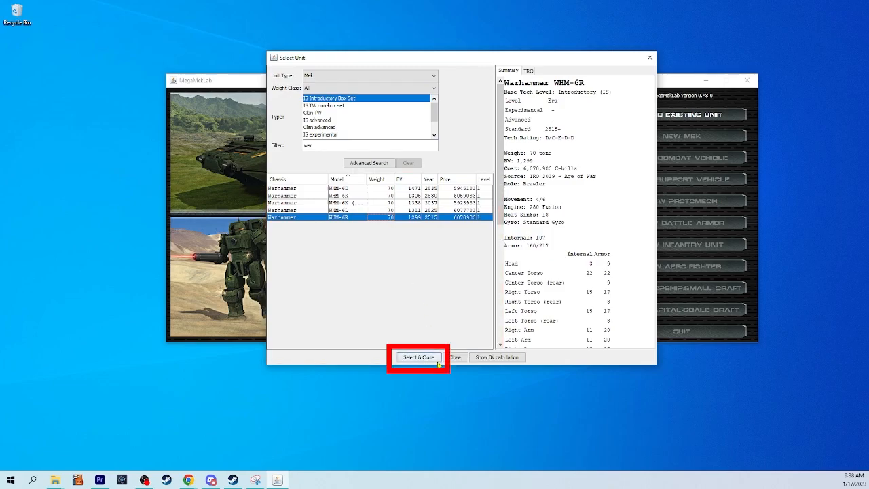
{"action": "left_click", "coordinate": [418, 357]}
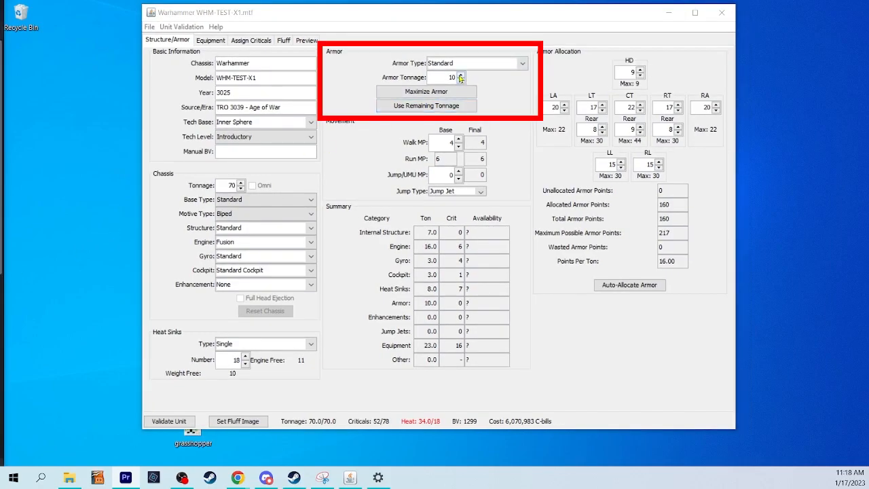
- Raise armor to 12 tons, auto-allocate it across all locations, and set 20 heat sinks
{"action": "left_click", "coordinate": [462, 73]}
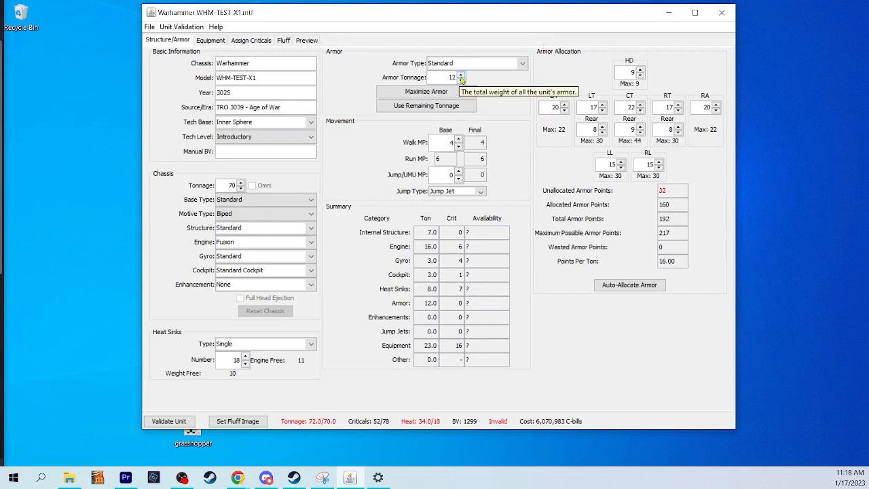
{"action": "left_click", "coordinate": [638, 103]}
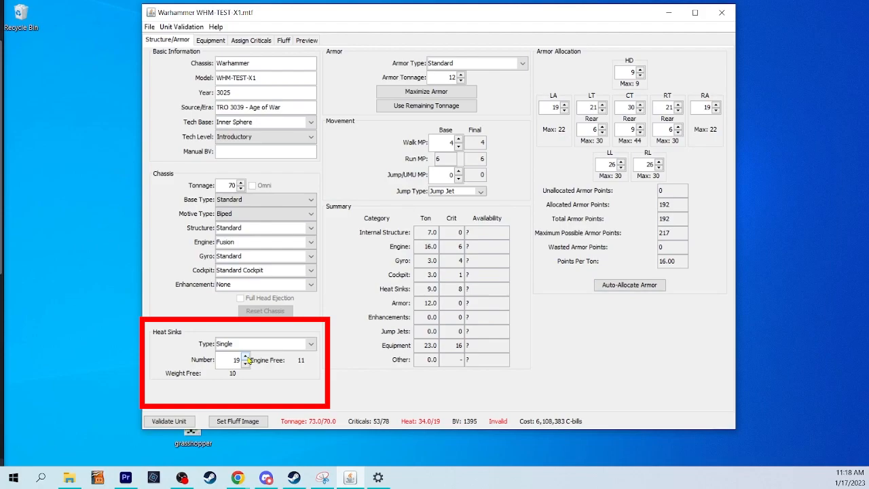
{"action": "left_click", "coordinate": [245, 357]}
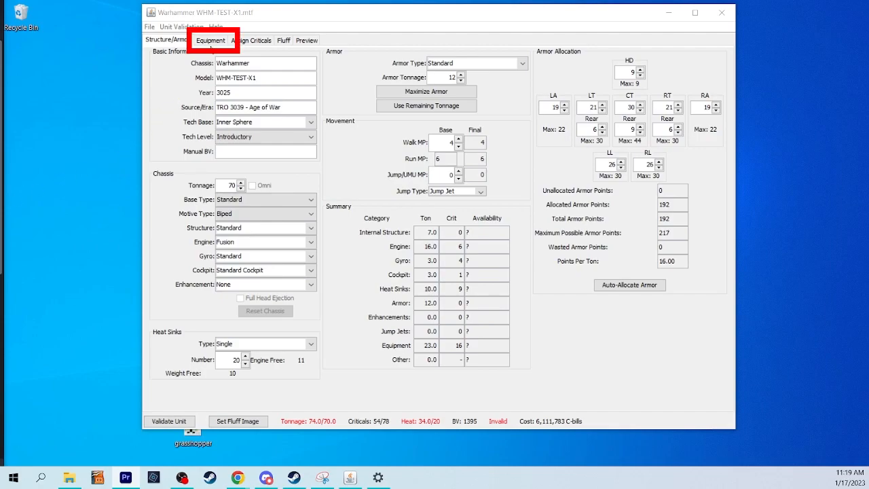
- Add two Machine Guns from the Ballistic Weapons category to the loadout
{"action": "left_click", "coordinate": [209, 41]}
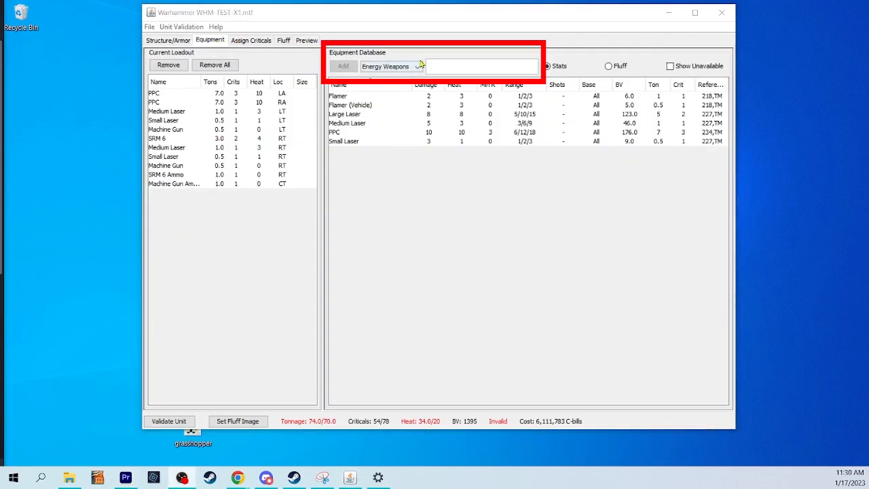
{"action": "left_click", "coordinate": [417, 65]}
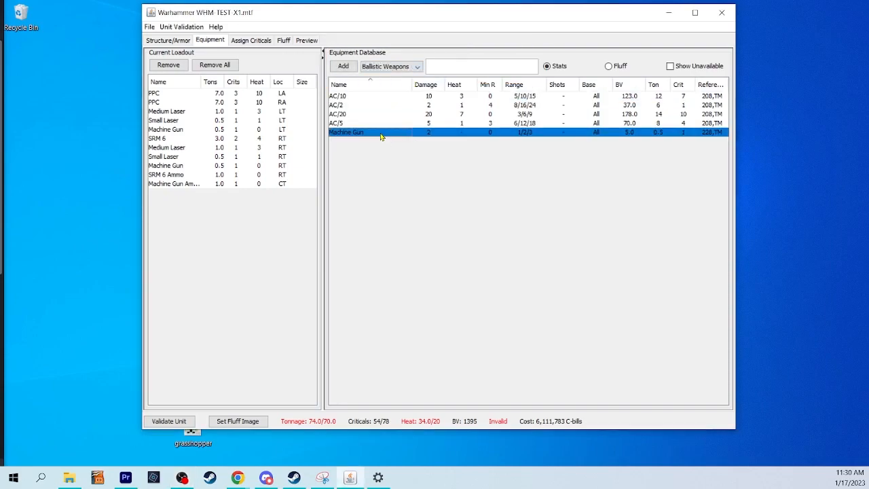
{"action": "left_click", "coordinate": [342, 65]}
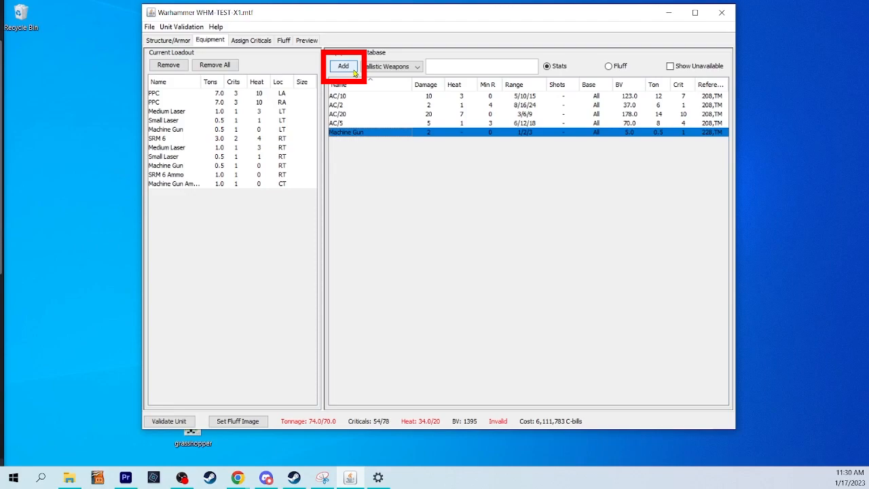
{"action": "left_click", "coordinate": [342, 66]}
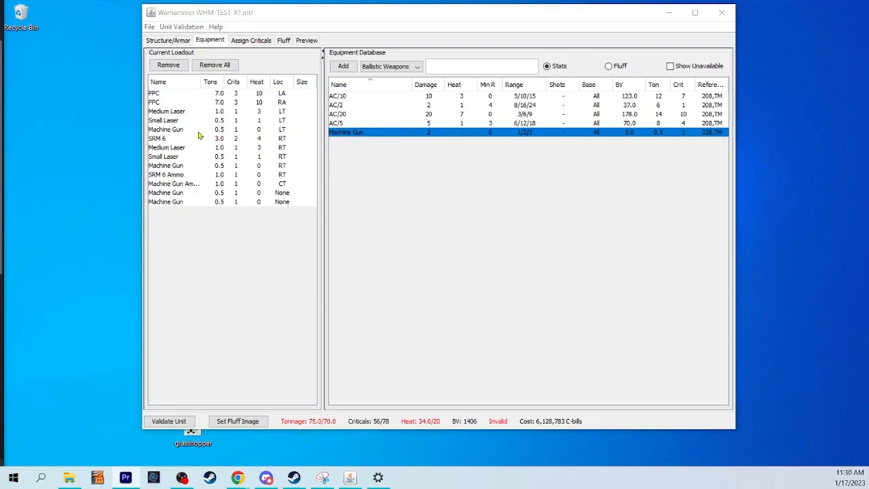
- Remove the small lasers, SRM 6 launcher and SRM ammo from the current loadout
{"action": "left_click", "coordinate": [163, 120]}
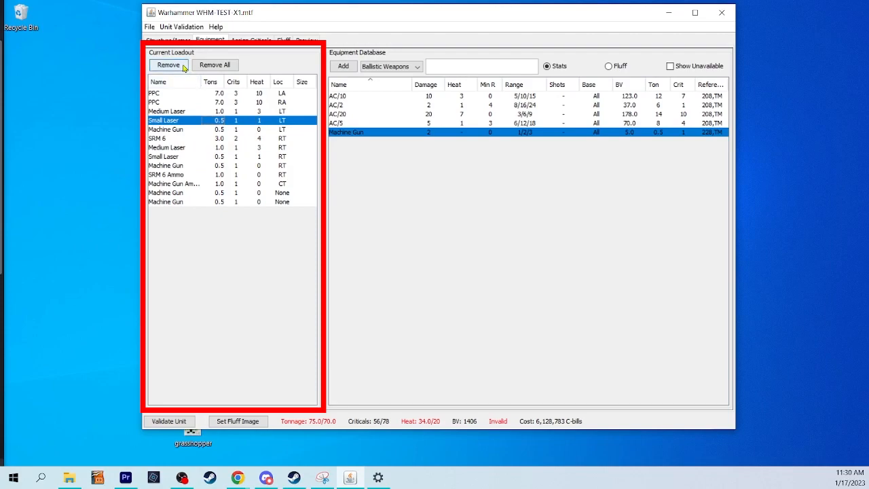
{"action": "left_click", "coordinate": [168, 66]}
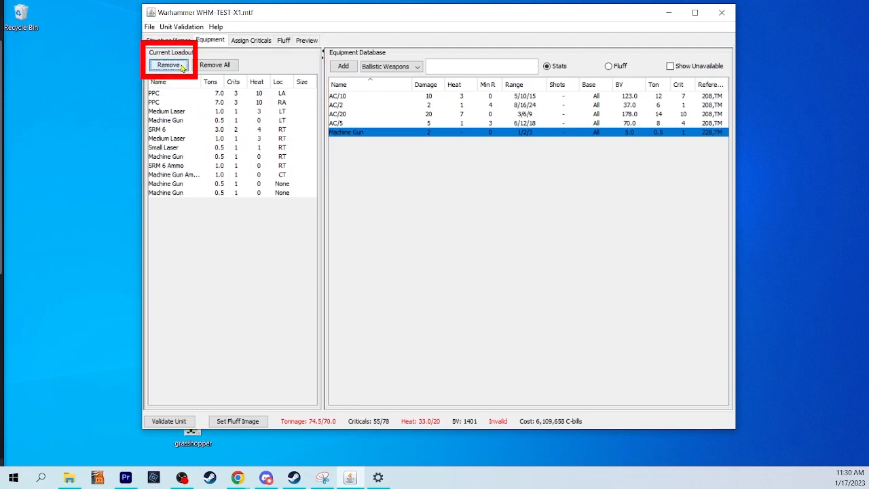
{"action": "left_click", "coordinate": [168, 65]}
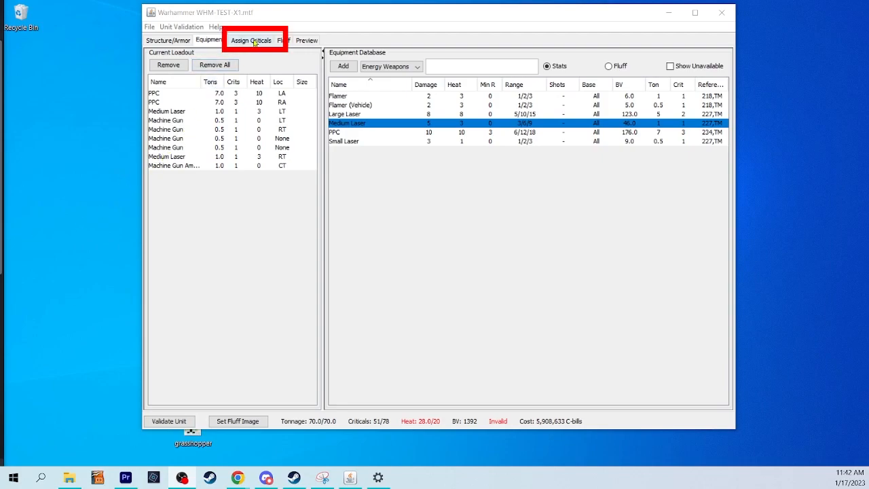
- Show the critical slot layout and select an unallocated Machine Gun for placement
{"action": "left_click", "coordinate": [249, 41]}
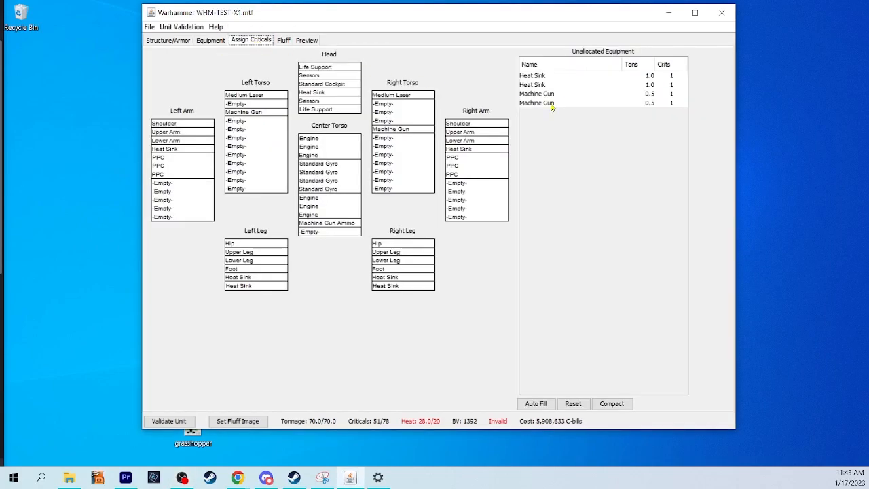
{"action": "left_click", "coordinate": [536, 93]}
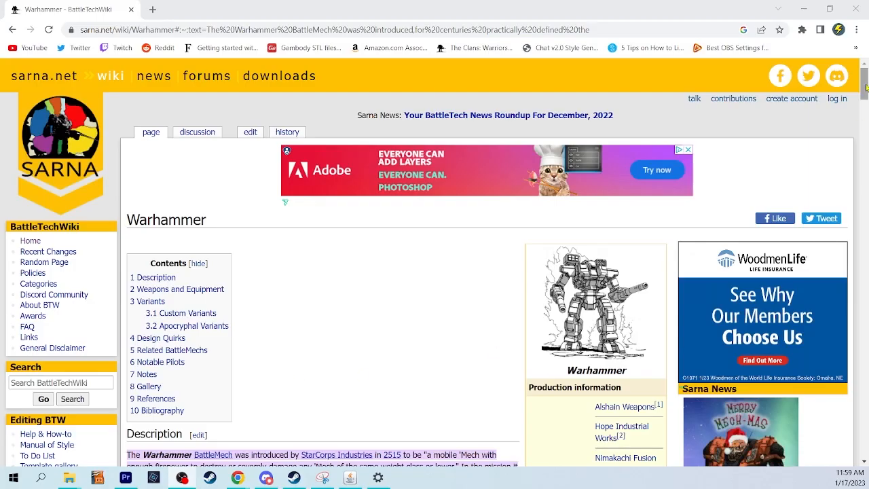
{"action": "scroll", "scroll_direction": "down", "scroll_amount": 3}
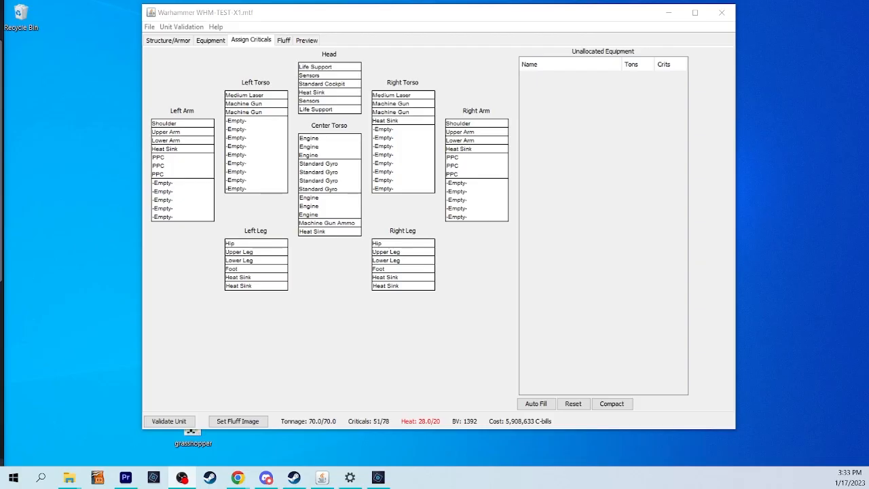
- Run Validate Unit on the Warhammer and acknowledge the Validation Passed message
{"action": "left_click", "coordinate": [168, 421]}
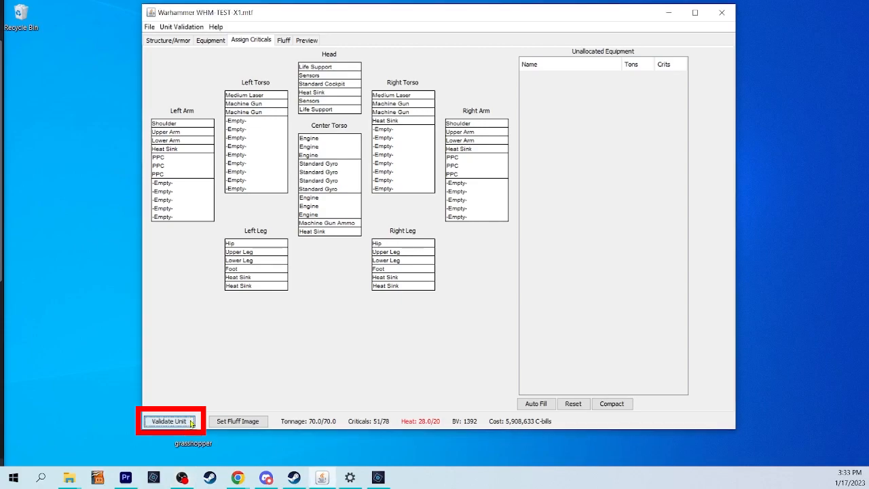
{"action": "left_click", "coordinate": [168, 421]}
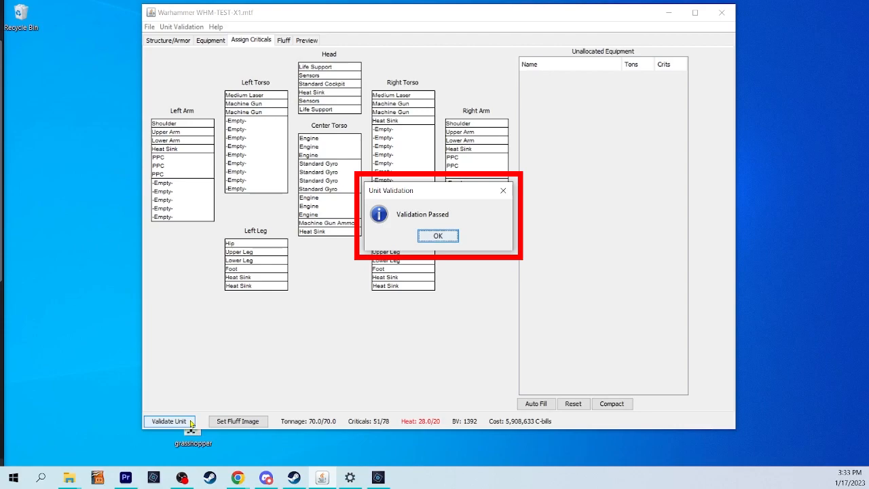
{"action": "left_click", "coordinate": [437, 236]}
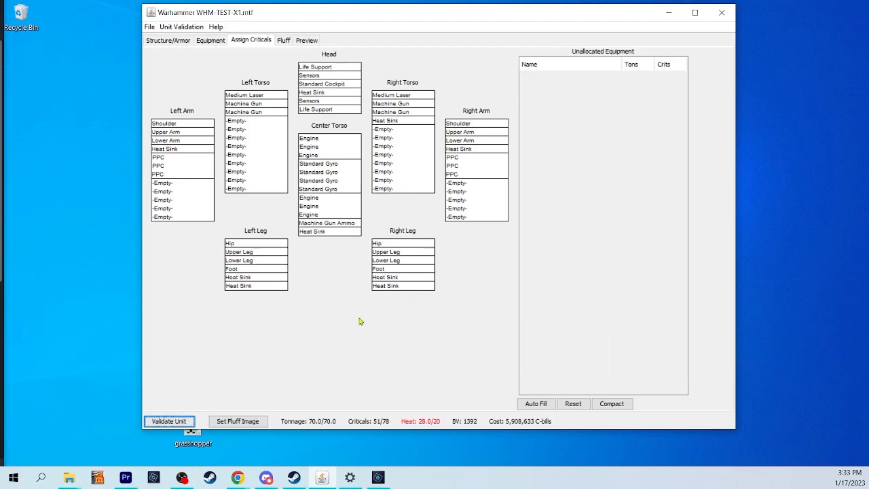
- Cancel the fluff image picker and show the unit's background description fields
{"action": "left_click", "coordinate": [238, 421]}
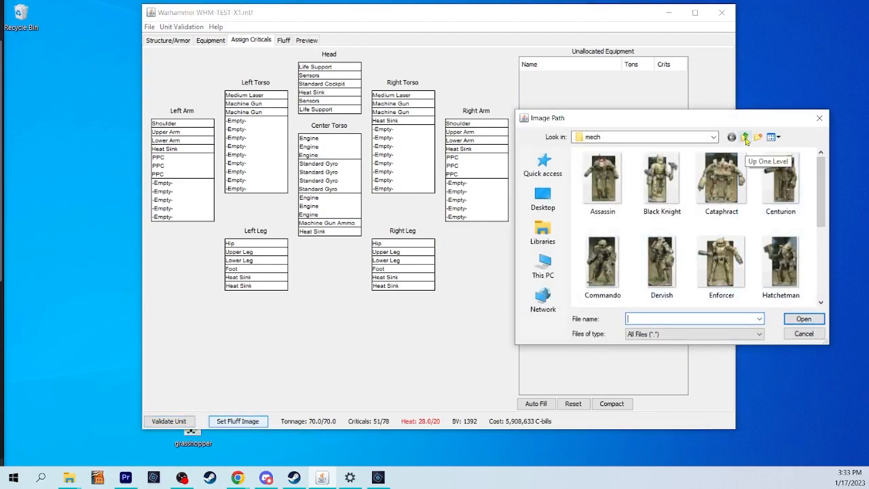
{"action": "left_click", "coordinate": [804, 333]}
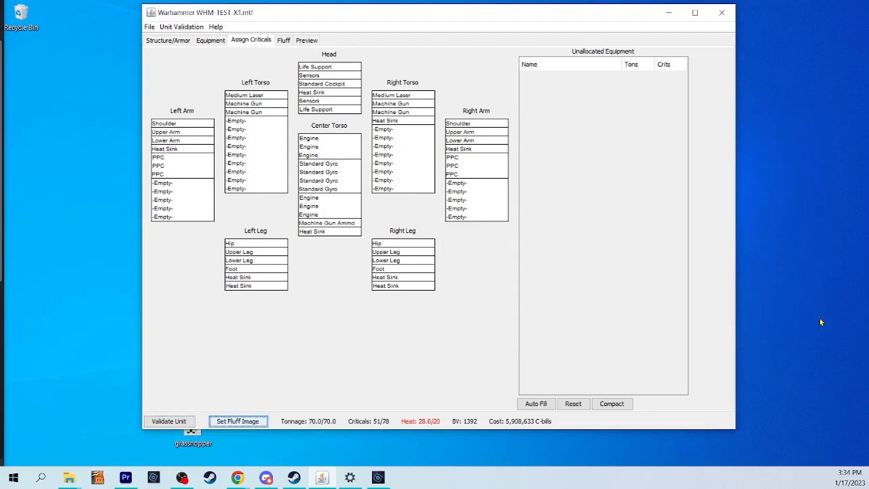
{"action": "left_click", "coordinate": [282, 39]}
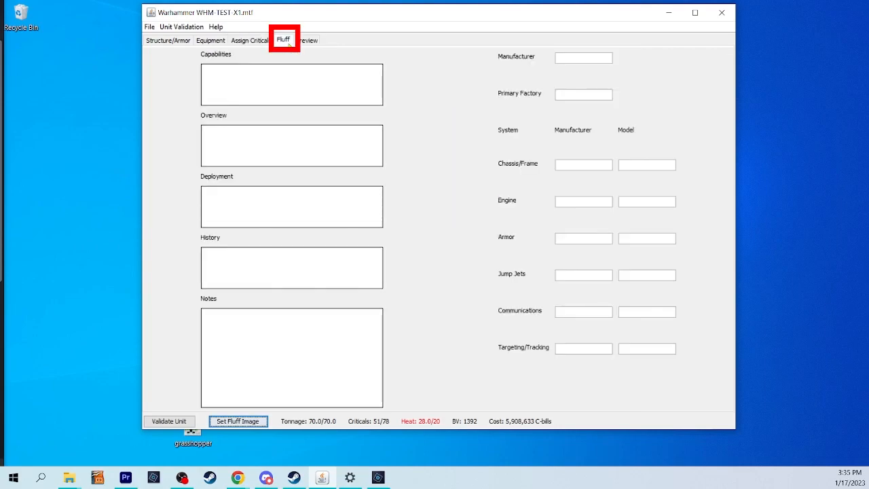
{"action": "mouse_move", "coordinate": [287, 43]}
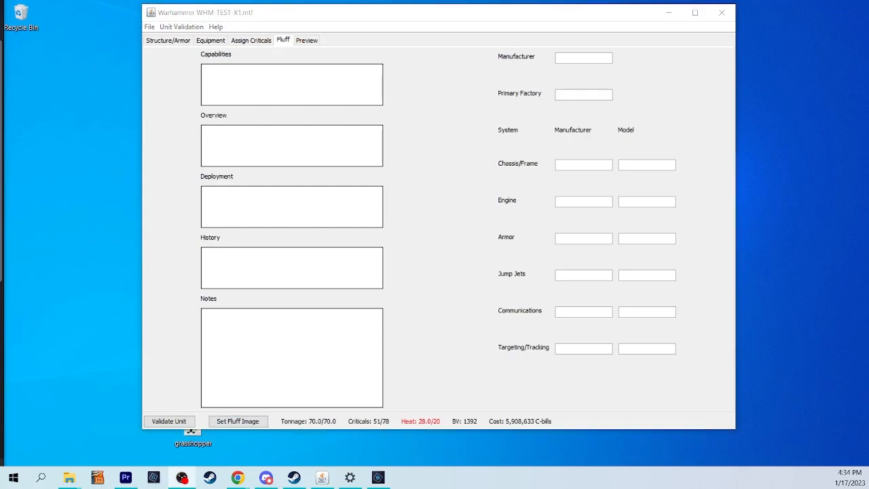
{"action": "mouse_move", "coordinate": [115, 182]}
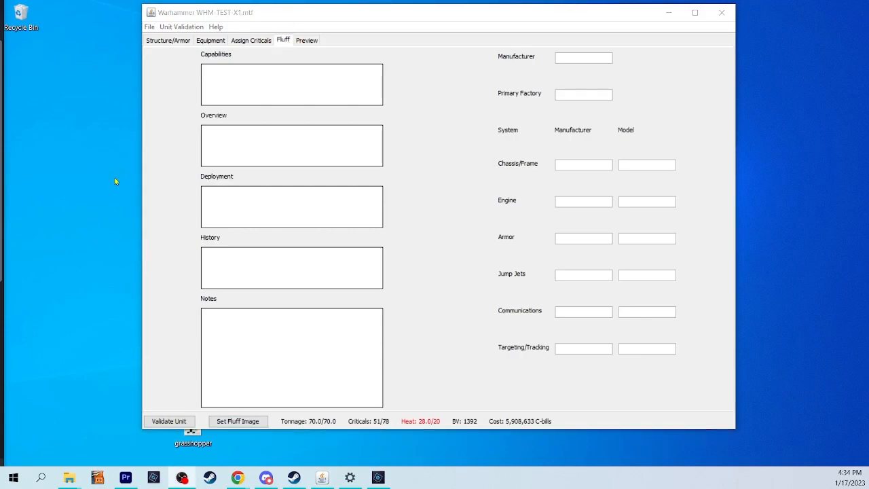
- Save the Warhammer WHM-TEST X1 unit file via File > Save
{"action": "left_click", "coordinate": [149, 27]}
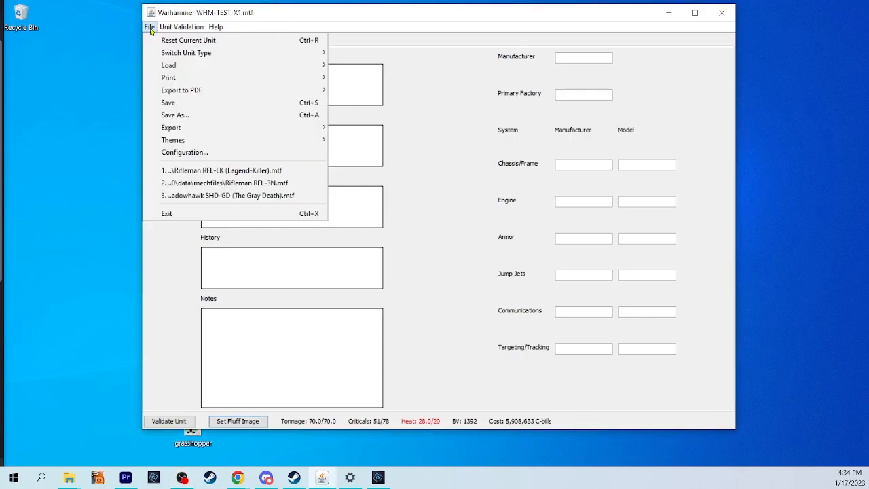
{"action": "mouse_move", "coordinate": [168, 102]}
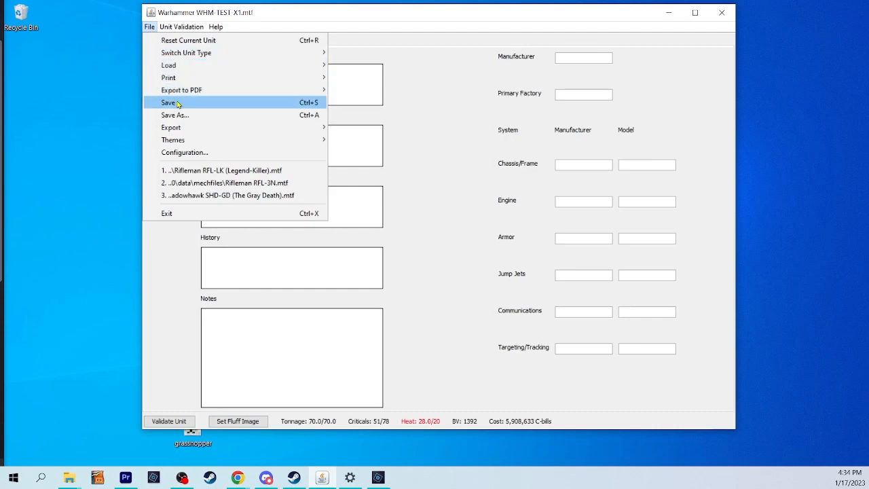
{"action": "left_click", "coordinate": [174, 114]}
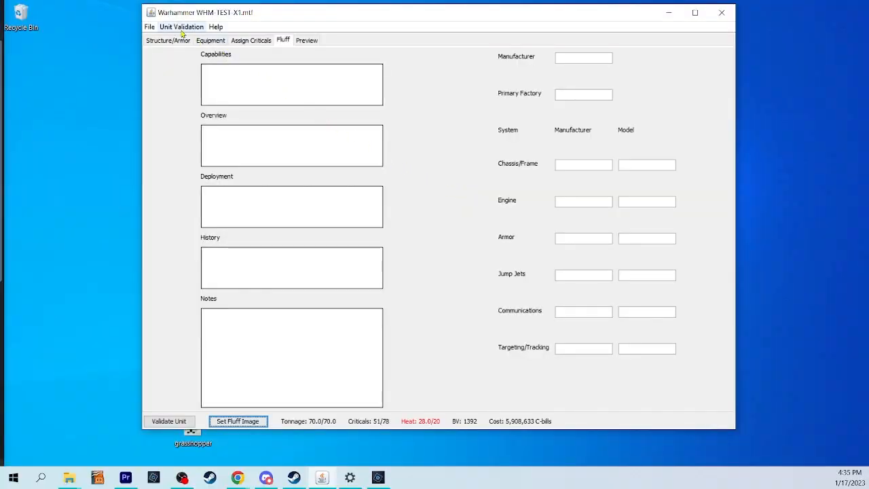
- Export the current unit as a record sheet PDF into the Solaris folder and view it
{"action": "left_click", "coordinate": [149, 28]}
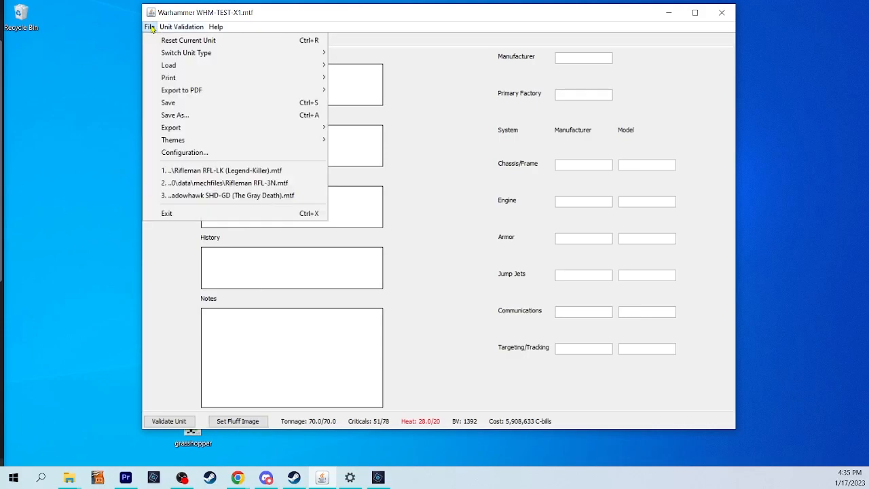
{"action": "mouse_move", "coordinate": [182, 89]}
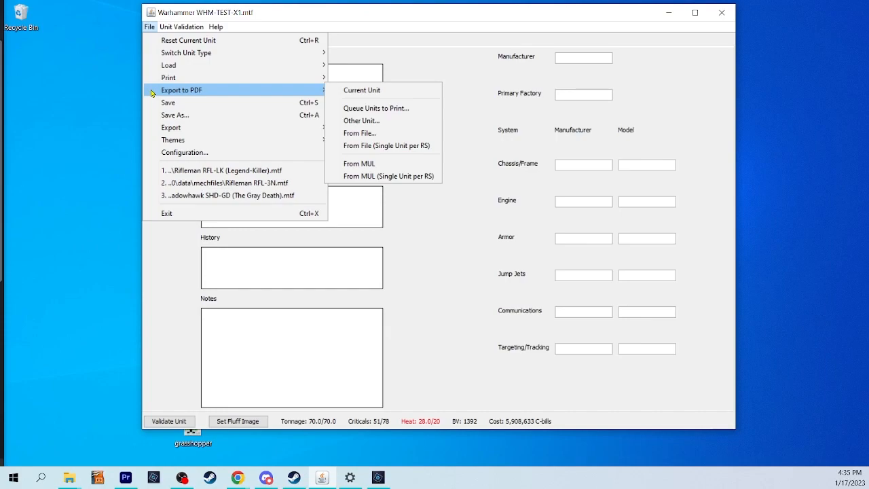
{"action": "left_click", "coordinate": [361, 90]}
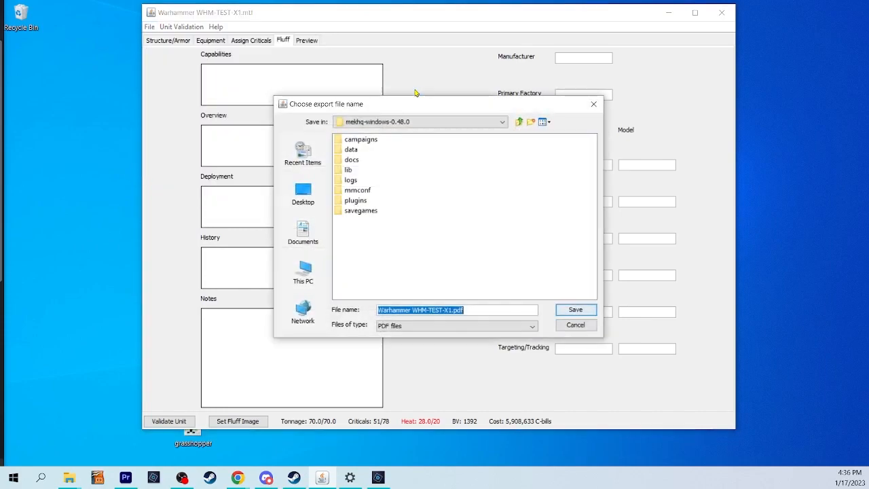
{"action": "left_click", "coordinate": [518, 122]}
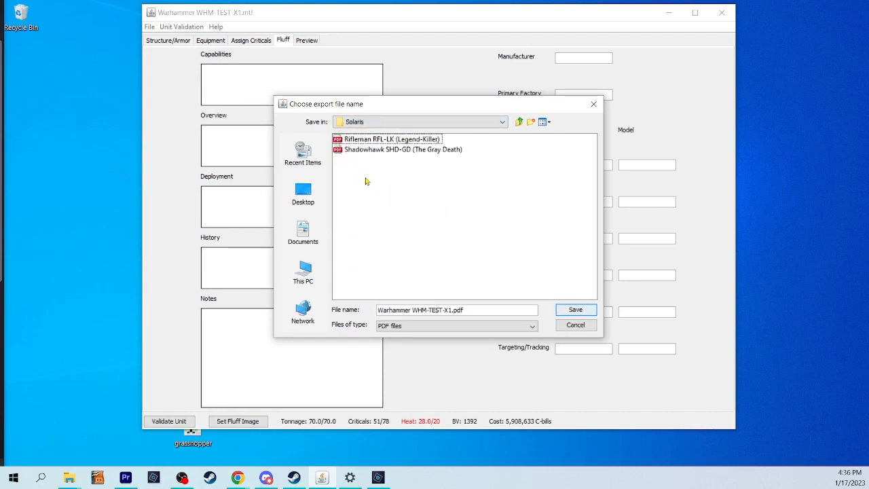
{"action": "left_click", "coordinate": [574, 310]}
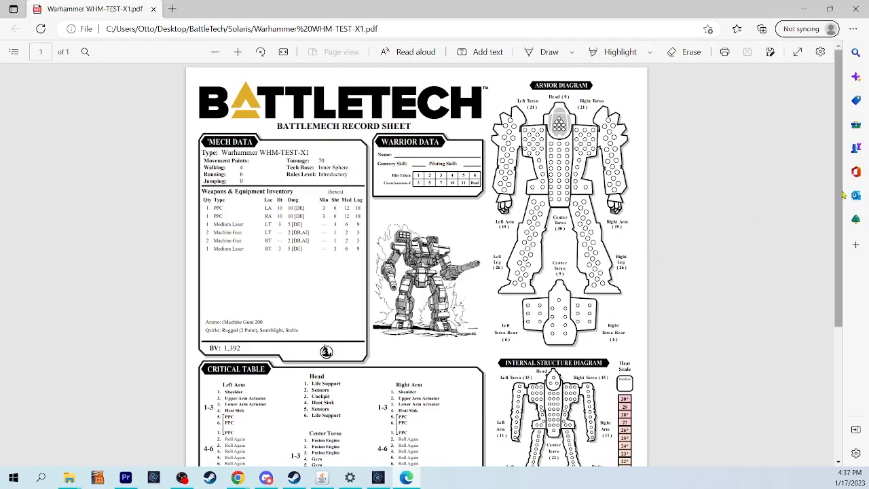
{"action": "scroll", "scroll_direction": "down", "scroll_amount": 3}
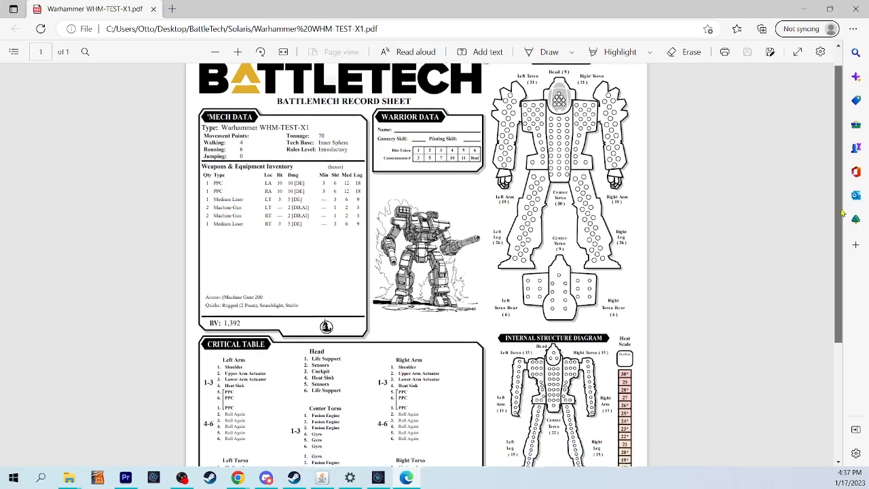